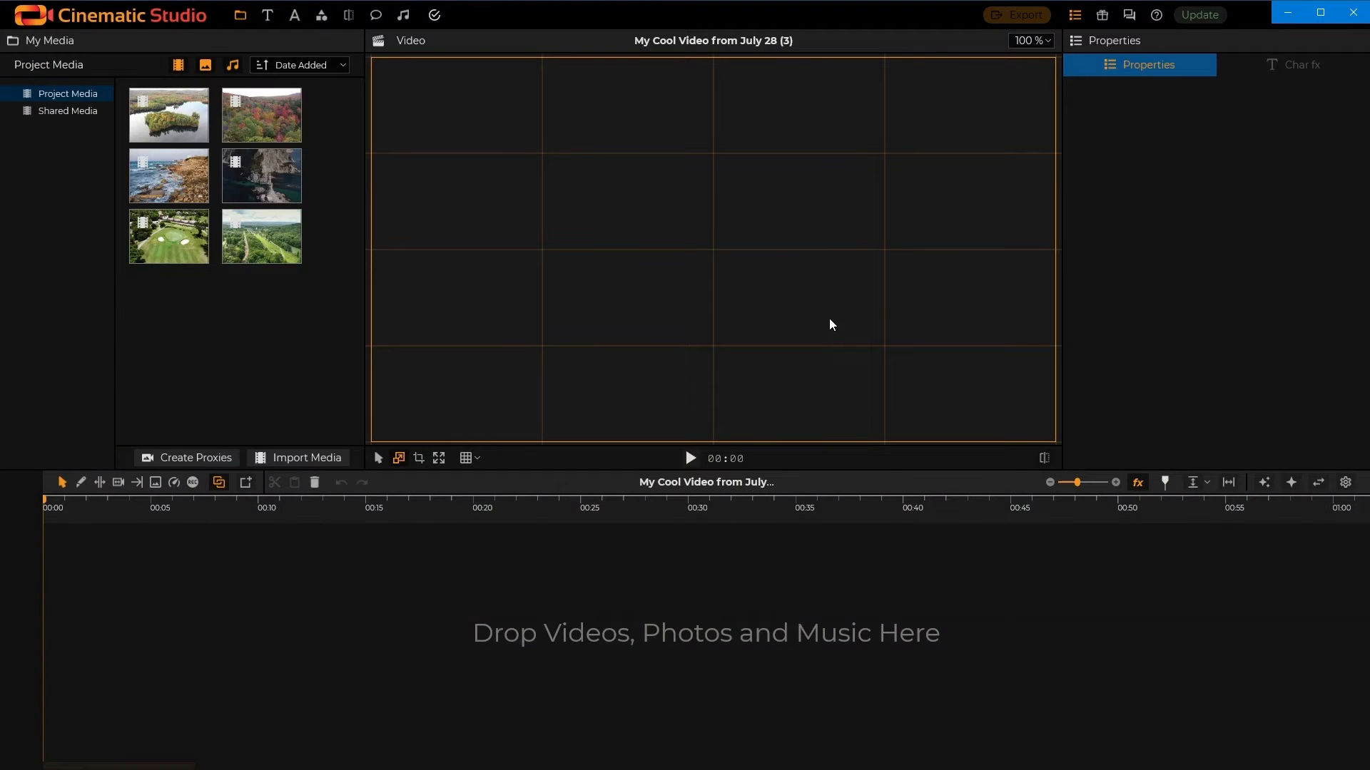
Place the island clip then the rocky coastline clip back to back on the timeline
{"action": "left_click", "coordinate": [169, 114]}
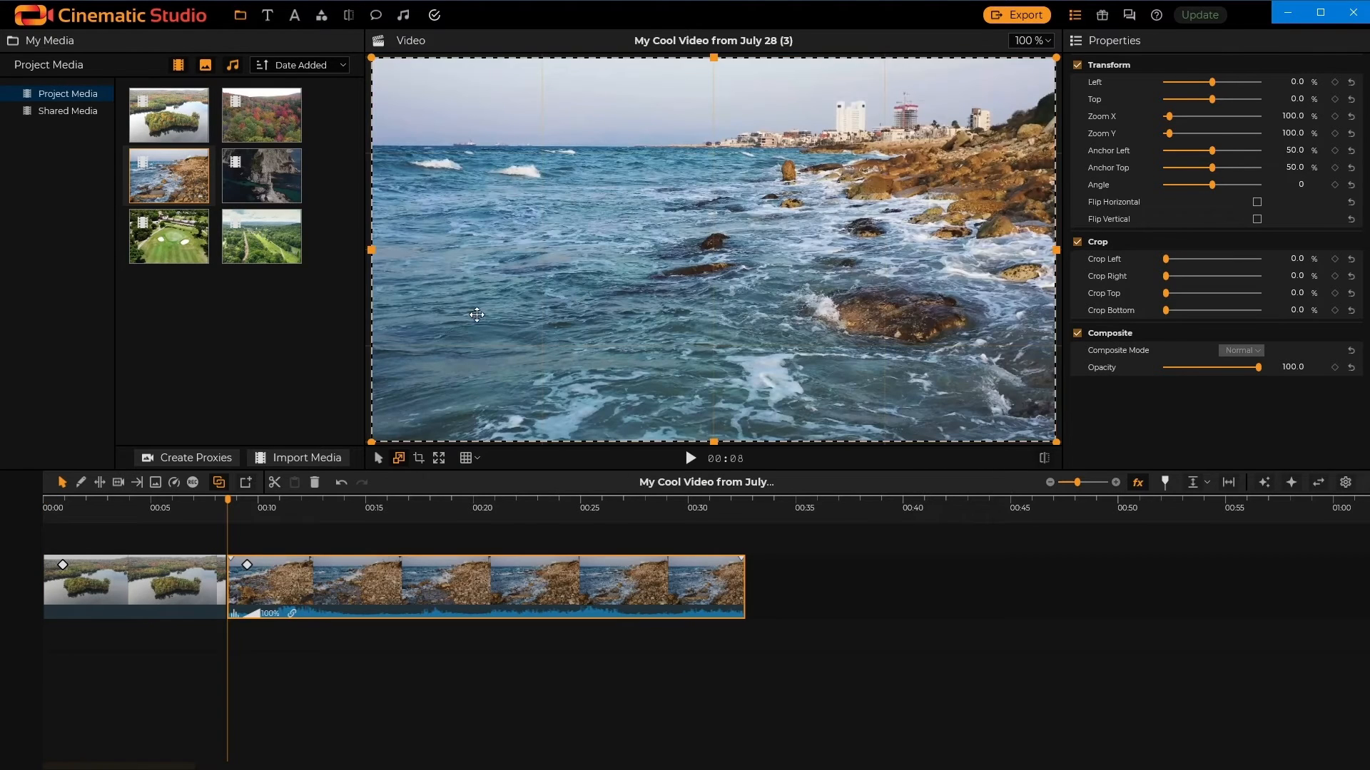
Place the golf course and countryside clips at about 0:37 and 0:50, leaving a gap after the coastline
{"action": "left_click", "coordinate": [289, 345]}
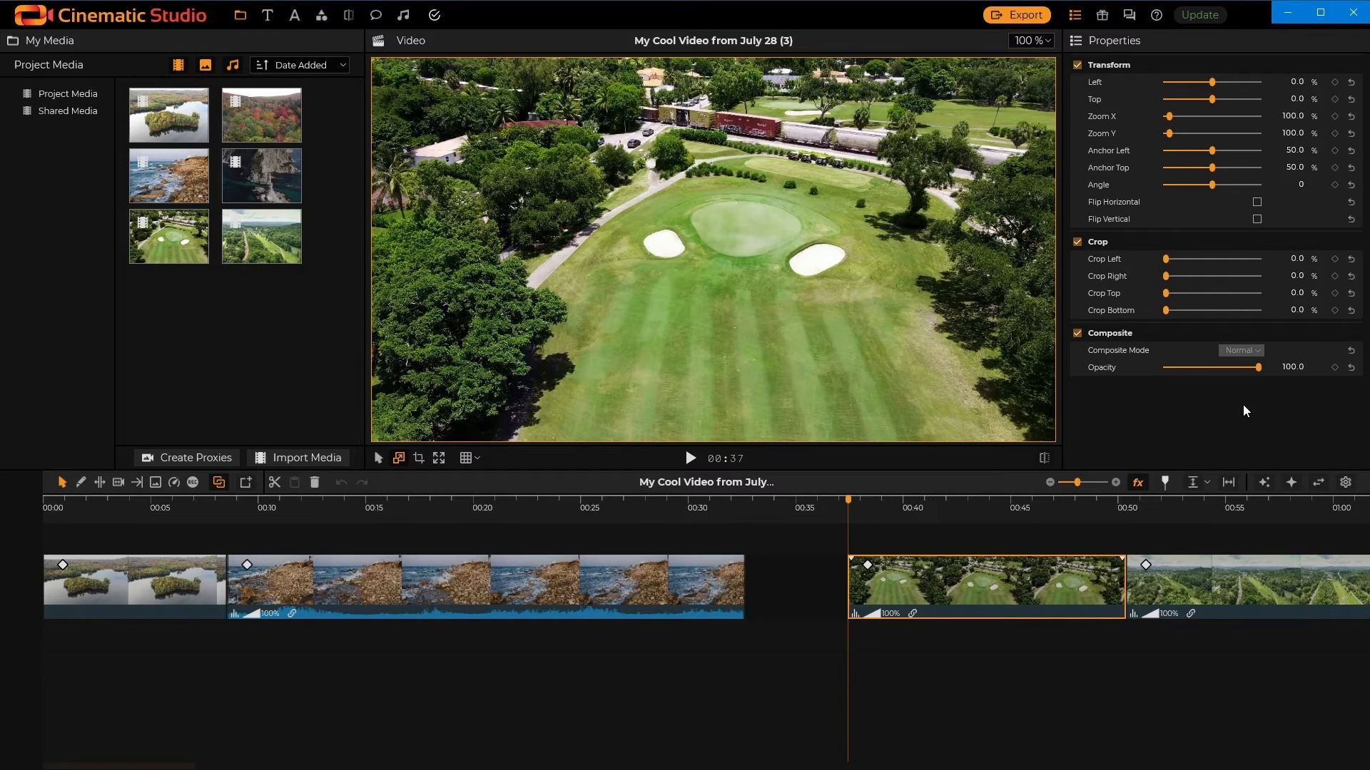
Move the golf course clip to a new upper track and add the autumn forest clip there near 0:41
{"action": "left_click_drag", "start_coordinate": [984, 585], "coordinate": [692, 538]}
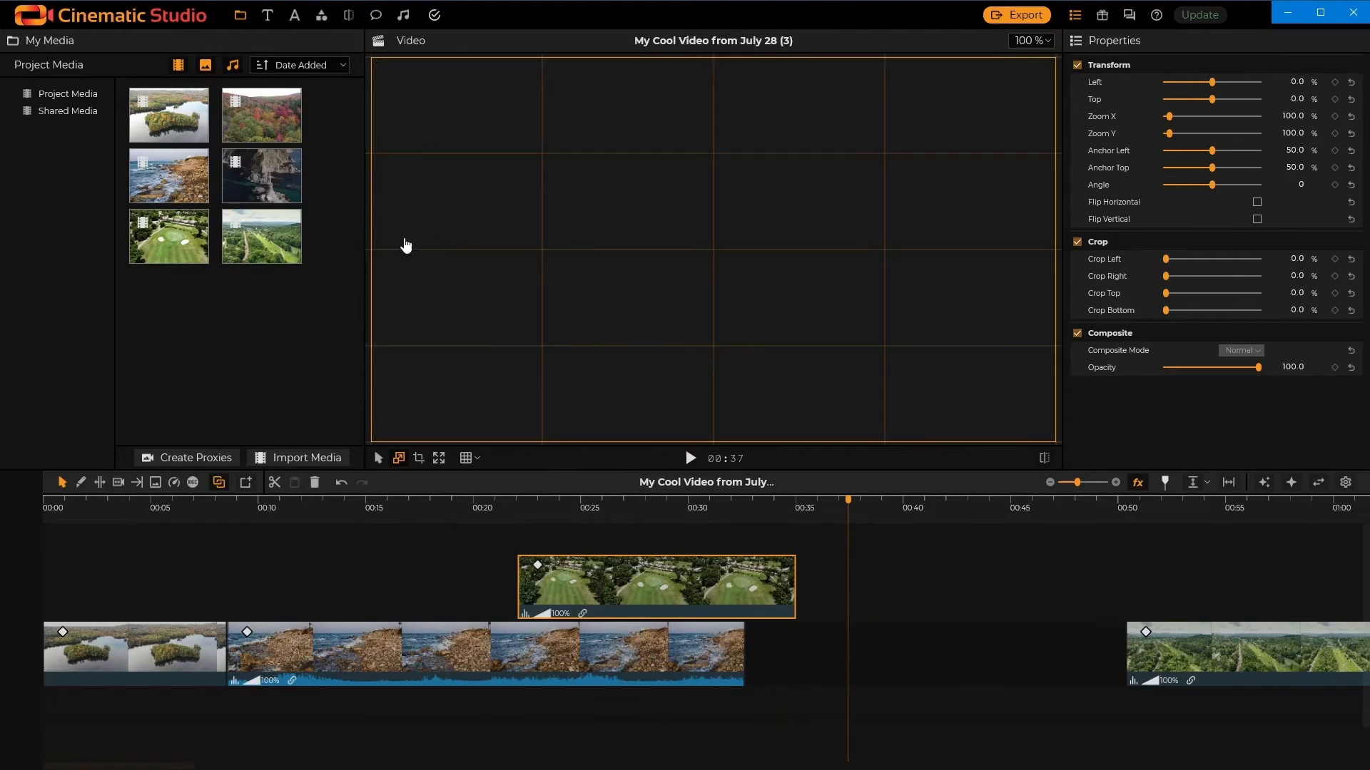
{"action": "left_click", "coordinate": [515, 531]}
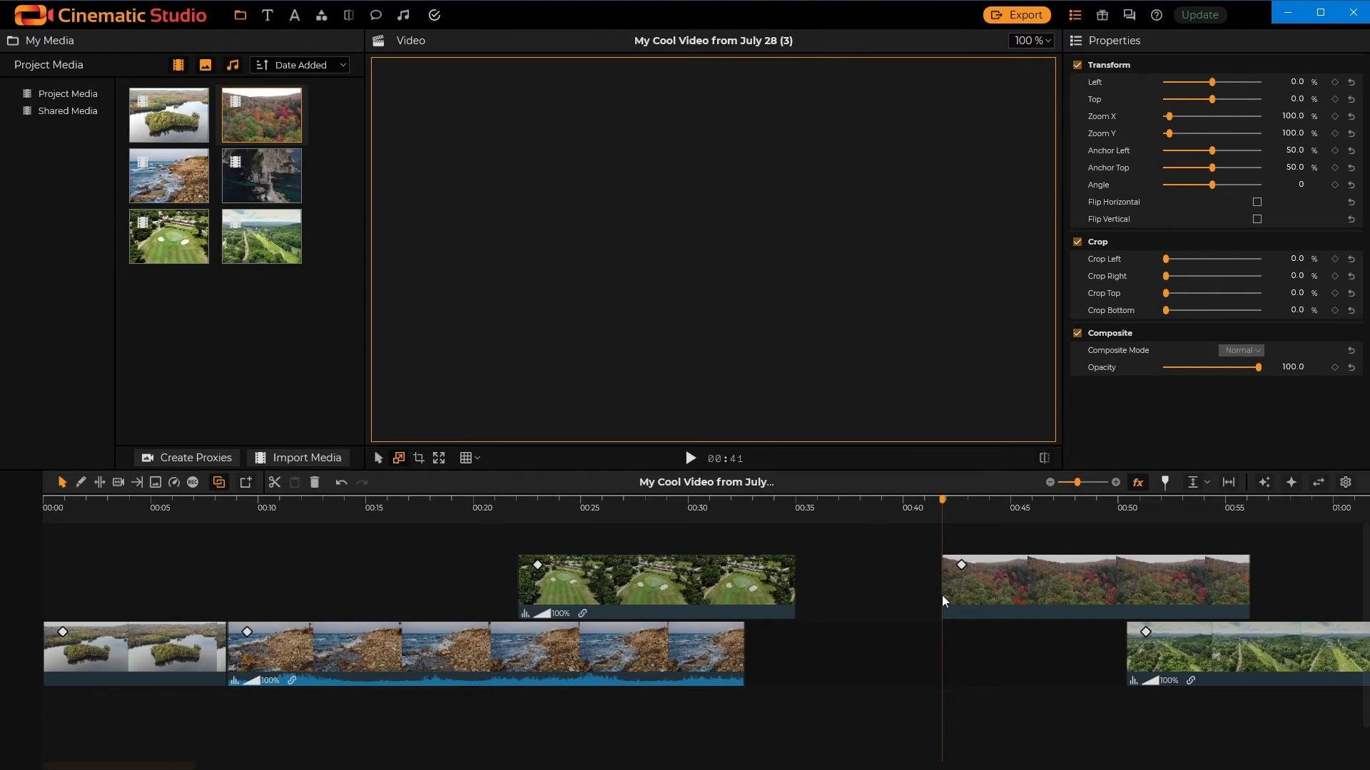
{"action": "left_click", "coordinate": [1095, 585]}
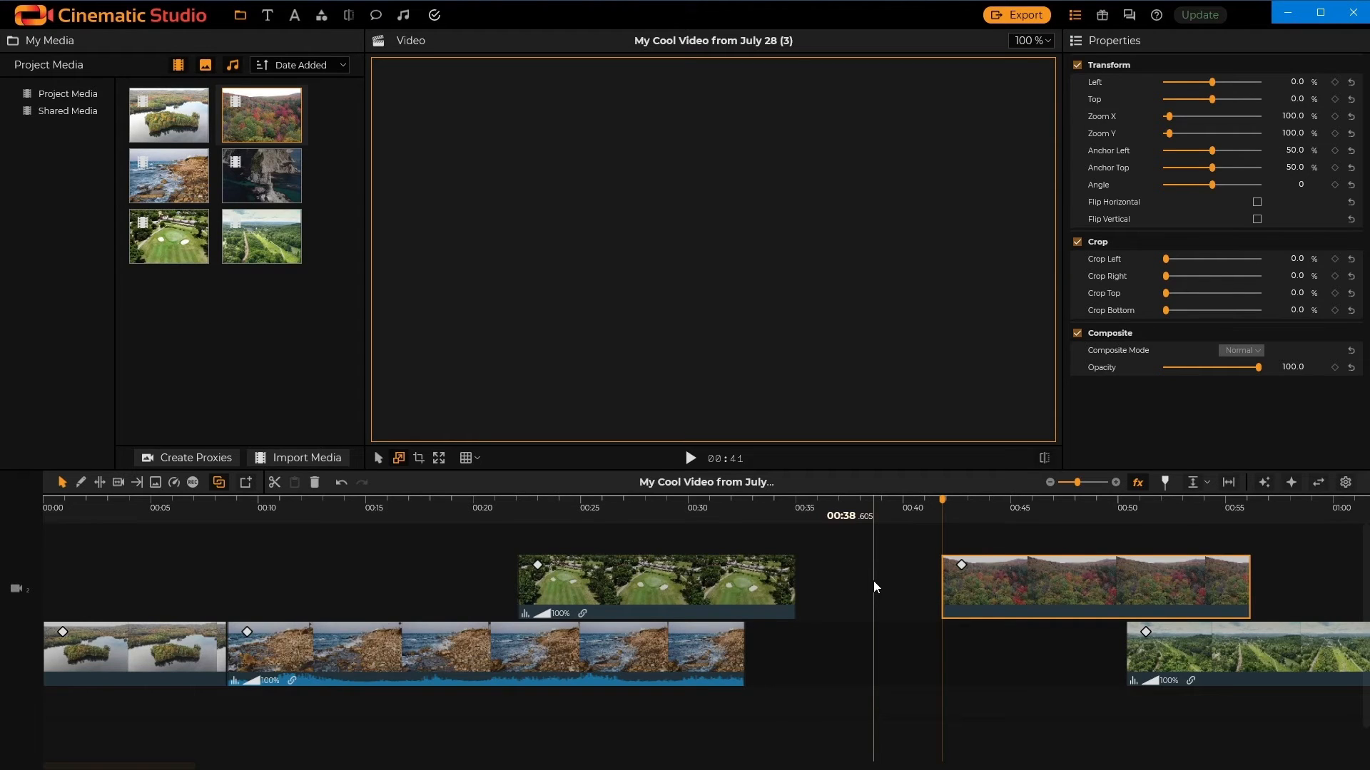
Make the upper track magnetic so the new island clip snaps to the end of the autumn forest clip
{"action": "right_click", "coordinate": [873, 586]}
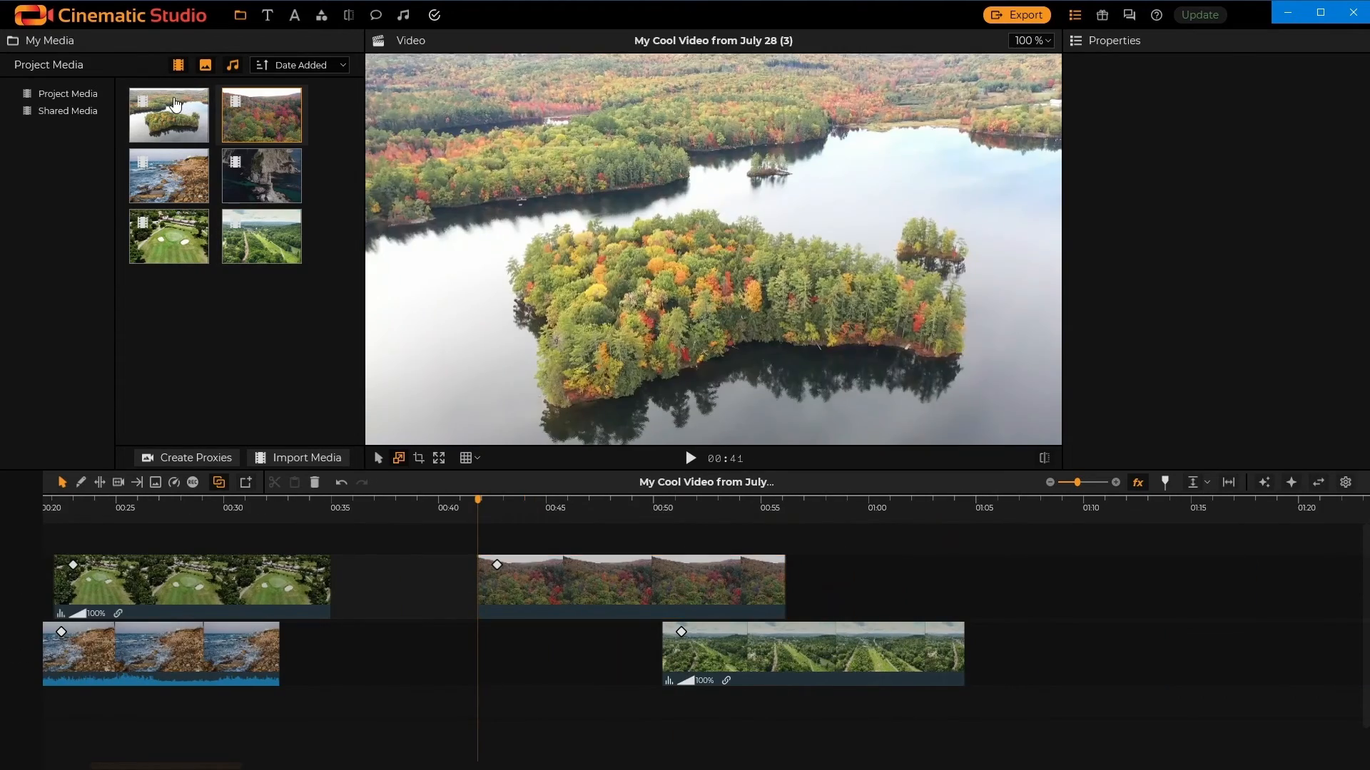
{"action": "left_click", "coordinate": [878, 584]}
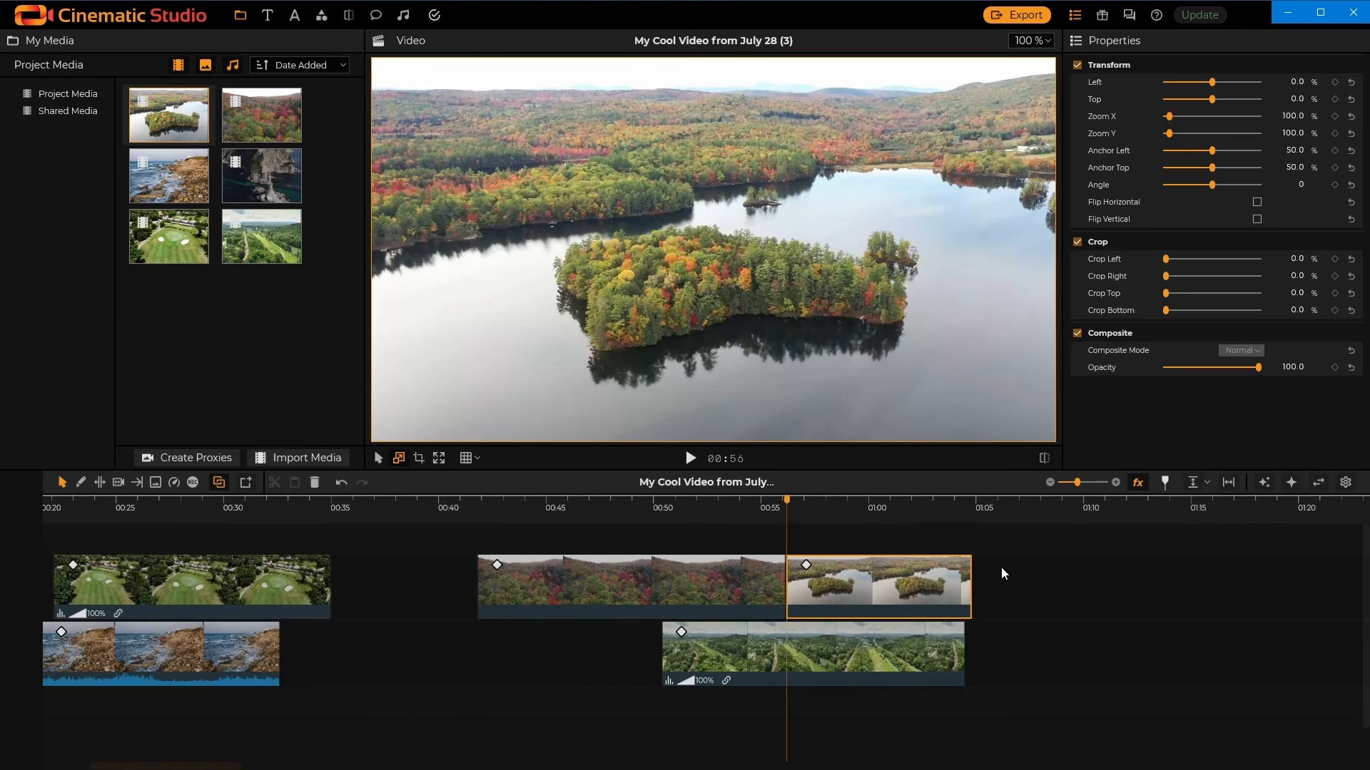